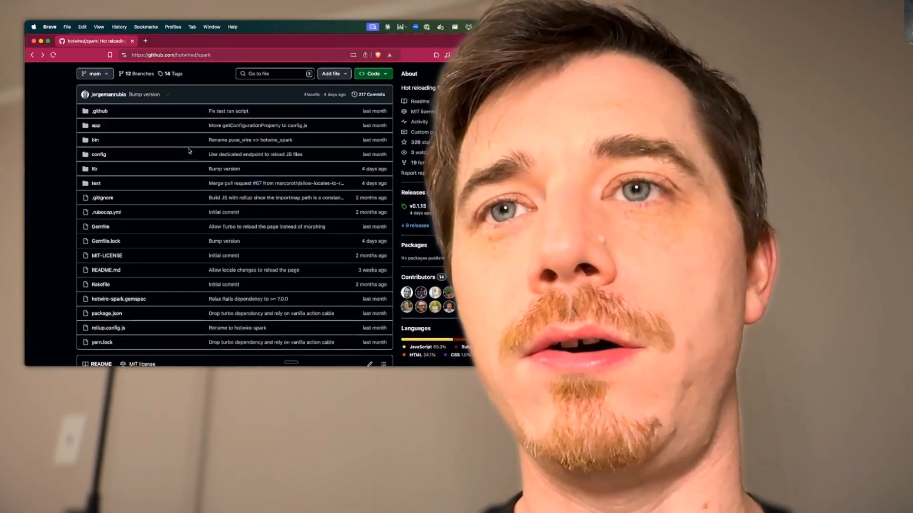
Step: Scroll the hotwired/spark page down to the README's installation and how-it-works sections
scroll(down, 3)
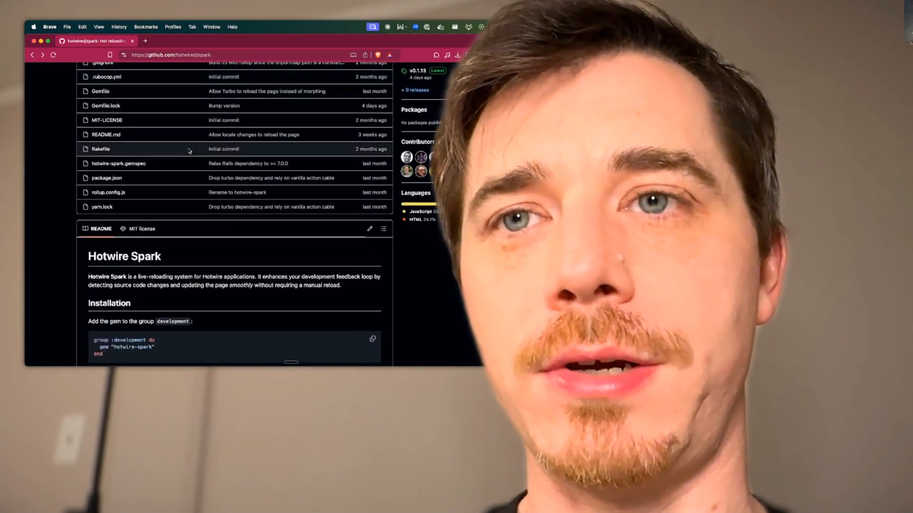
scroll(down, 3)
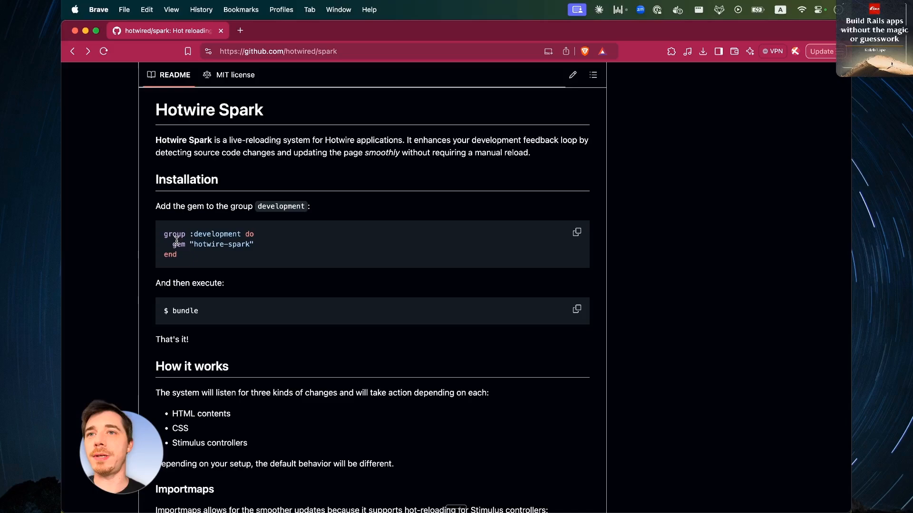
mouse_move(232, 277)
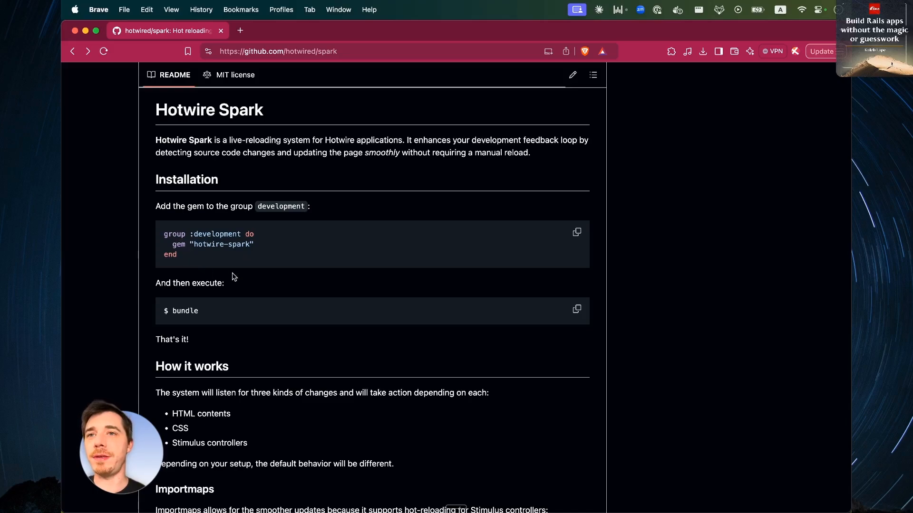
Step: Scroll the README to the Importmaps and JavaScript Bundling sections on HTML, CSS and Stimulus changes
scroll(down, 3)
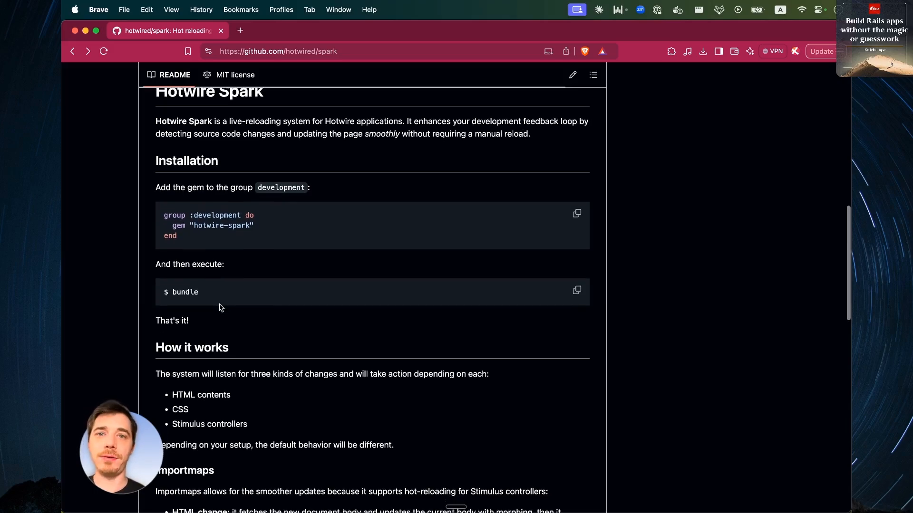
scroll(up, 3)
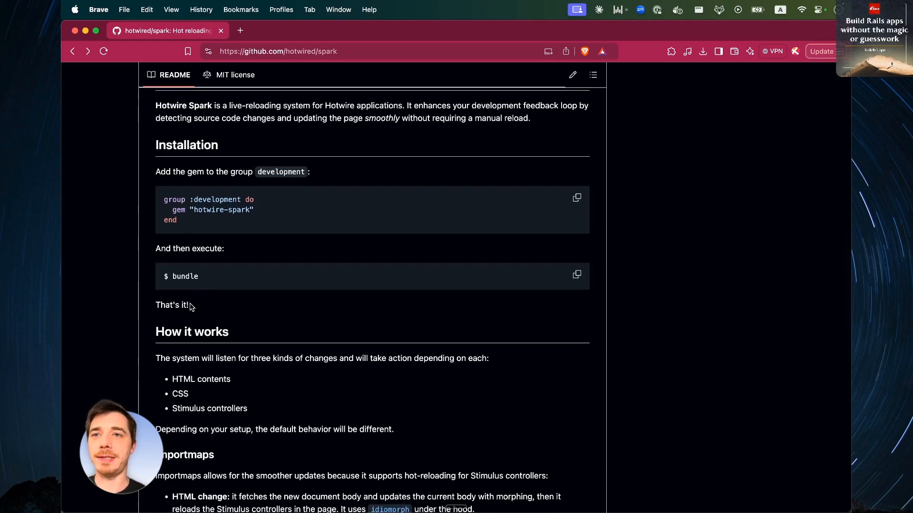
scroll(down, 3)
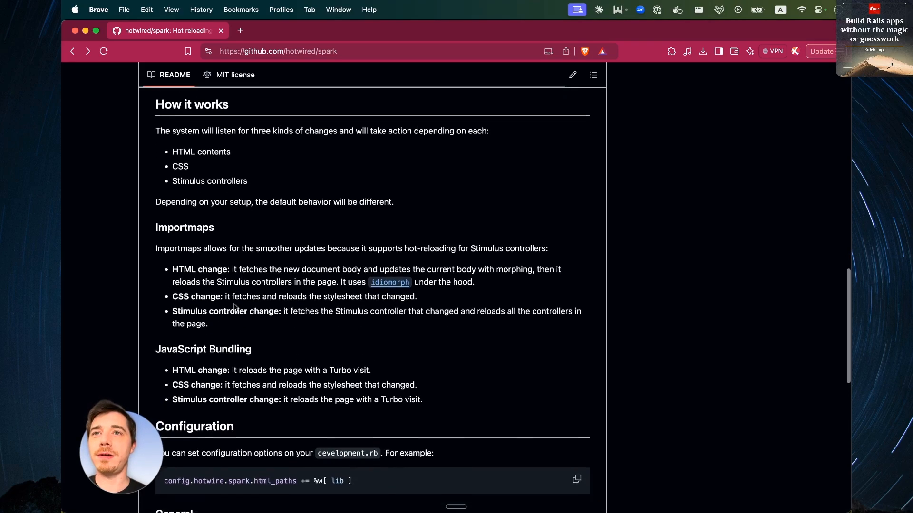
scroll(up, 3)
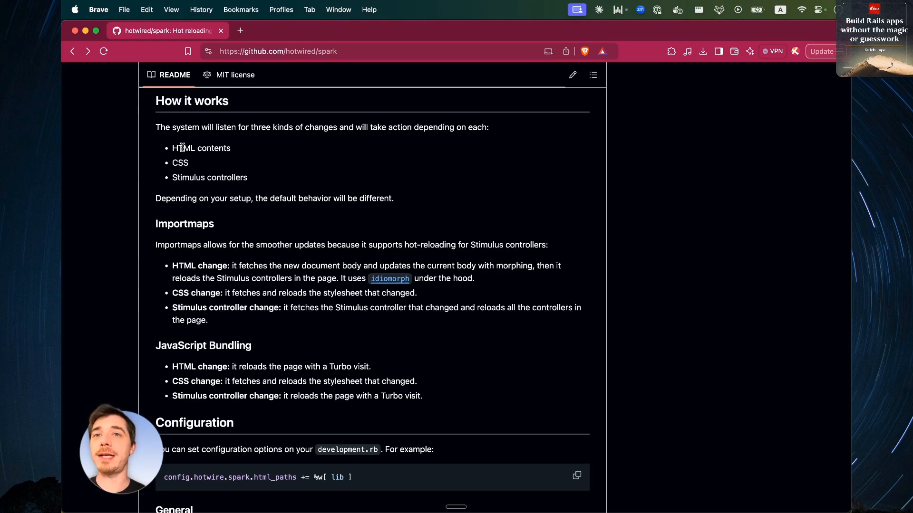
mouse_move(139, 234)
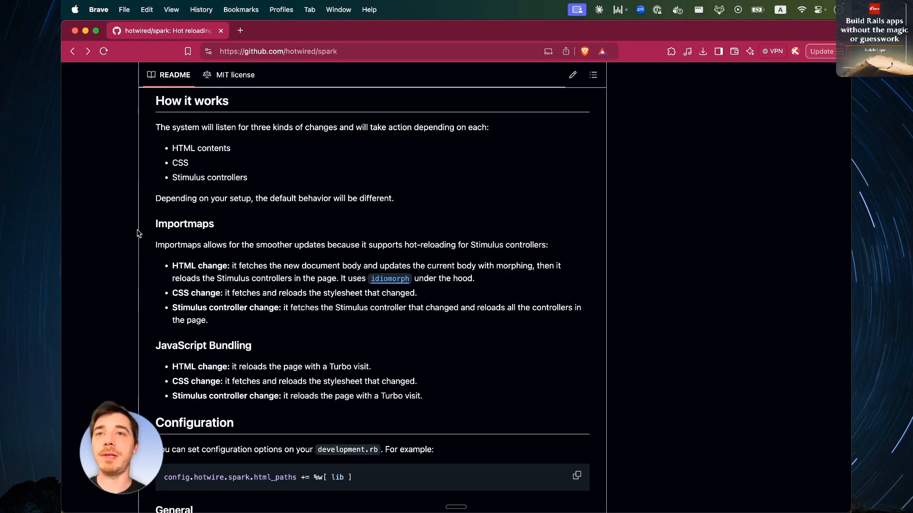
scroll(down, 3)
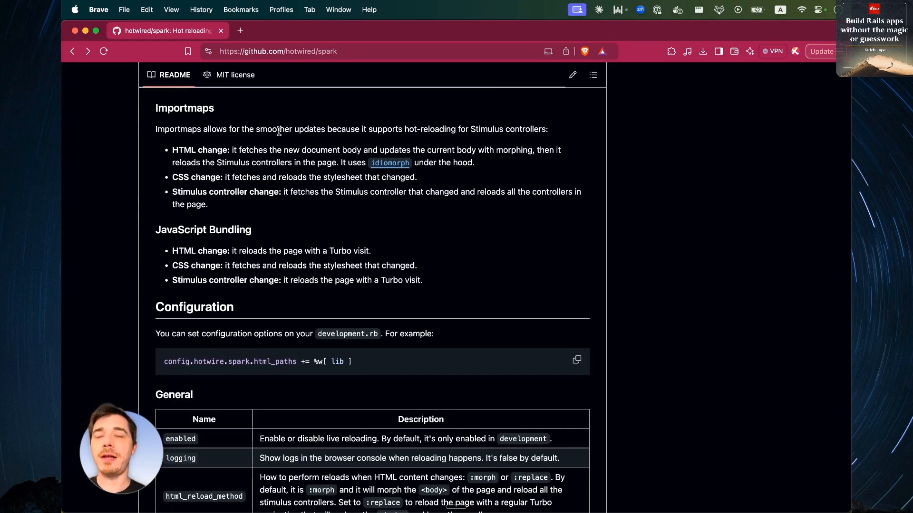
mouse_move(331, 132)
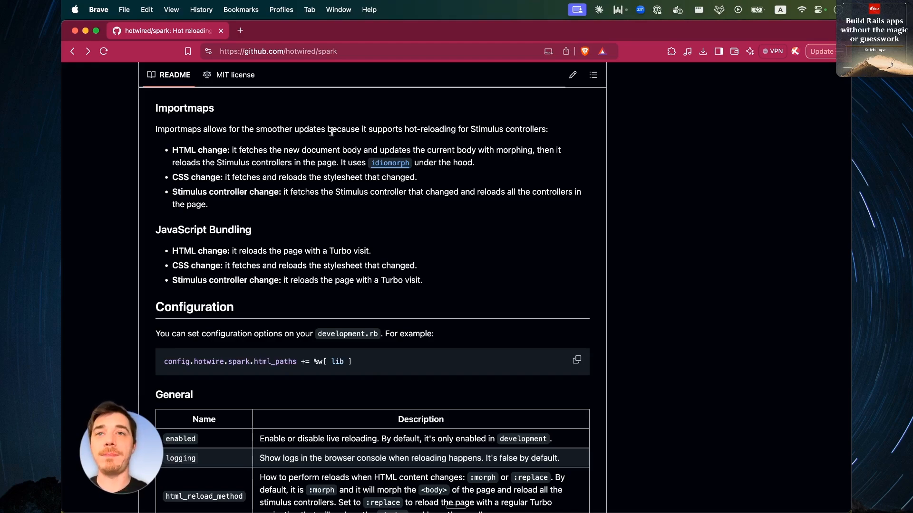
mouse_move(283, 158)
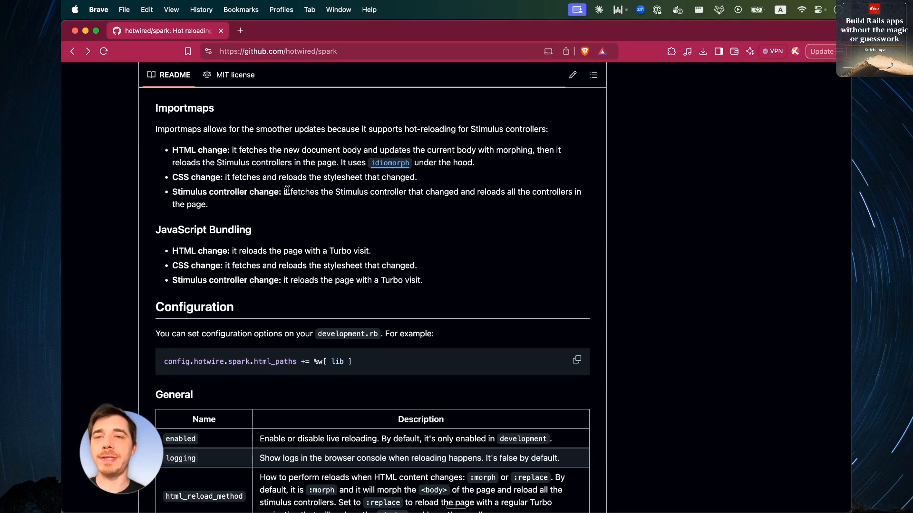
mouse_move(355, 201)
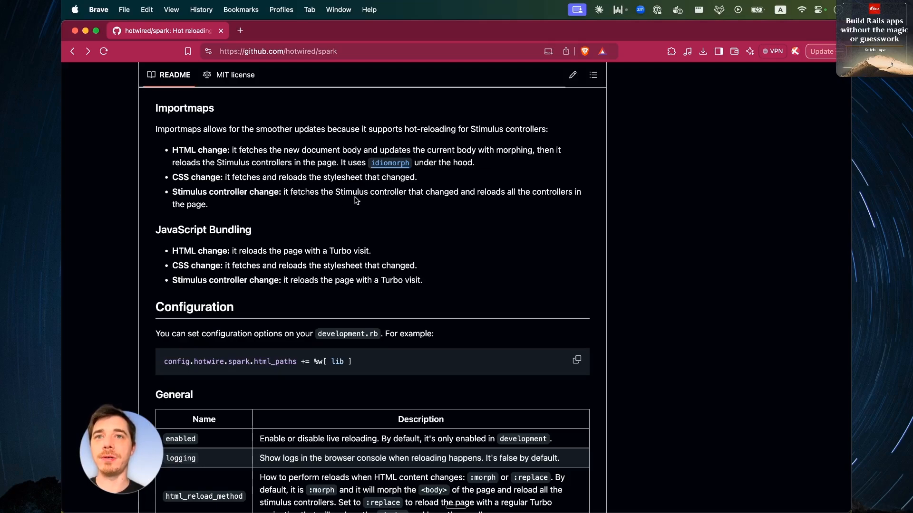
mouse_move(477, 202)
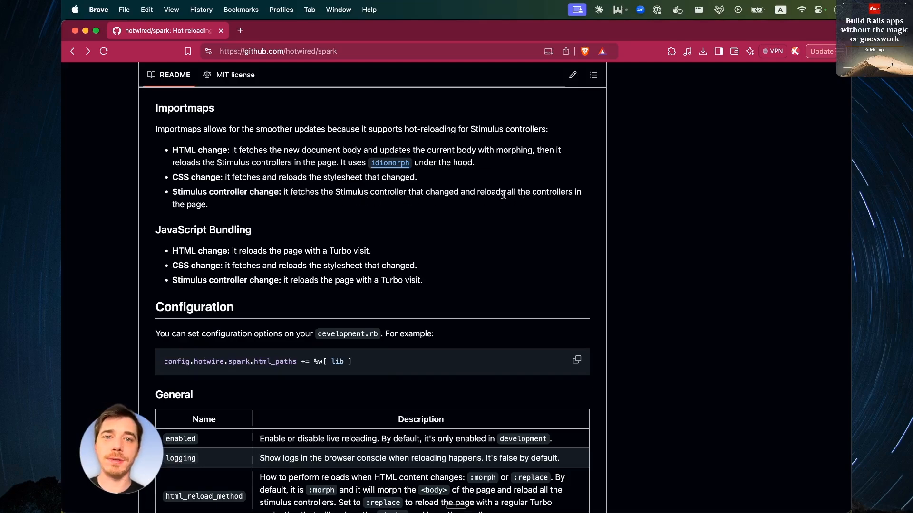
mouse_move(481, 227)
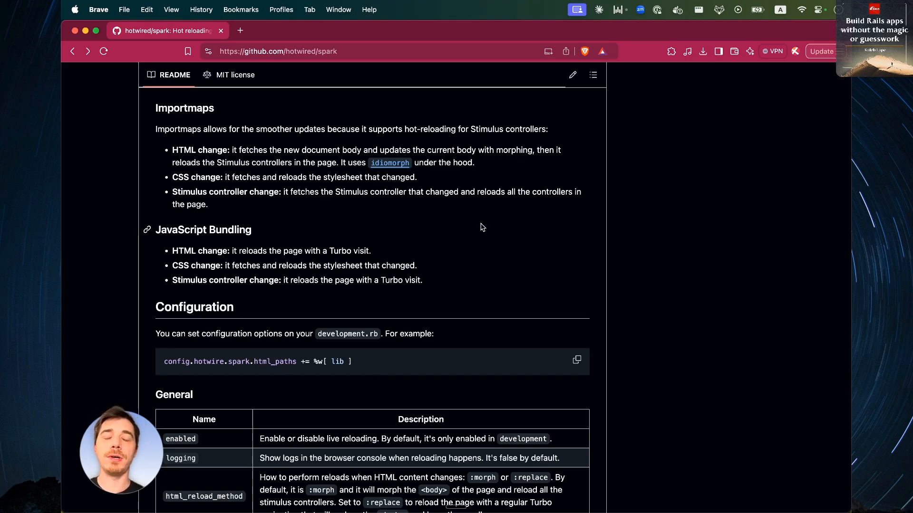
mouse_move(462, 232)
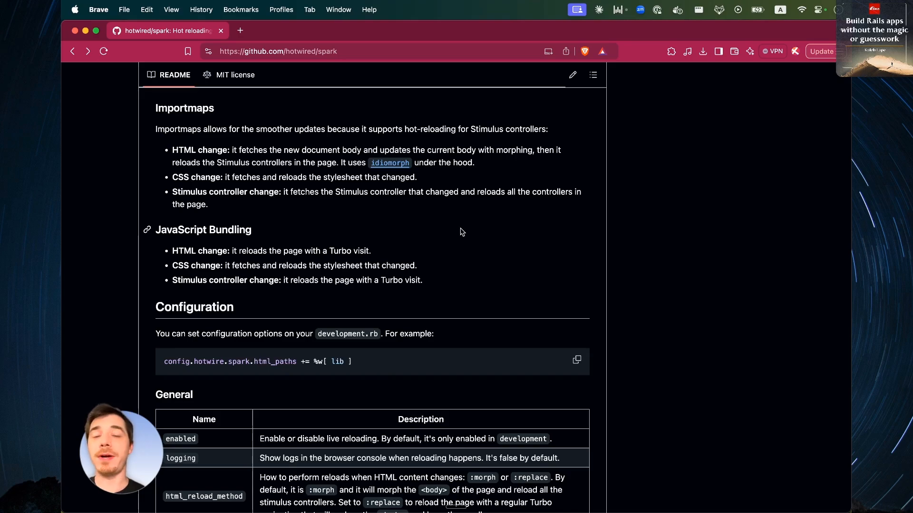
mouse_move(311, 189)
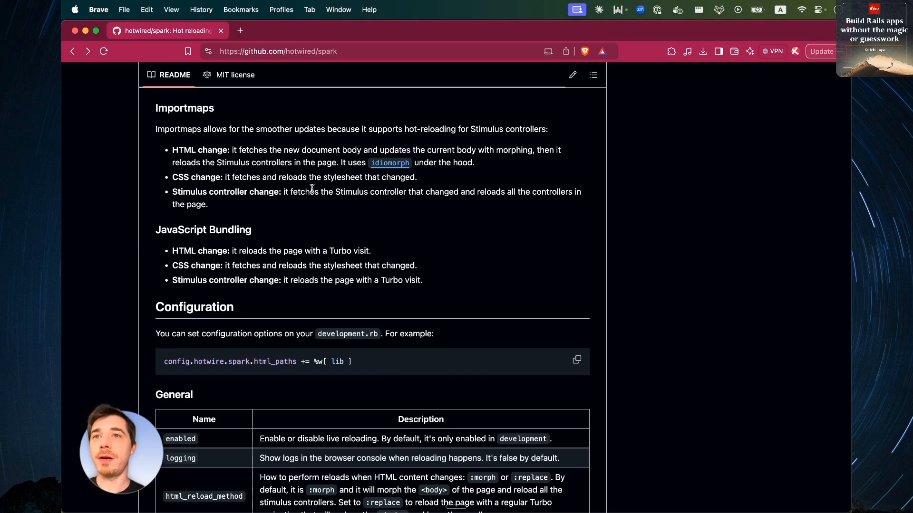
Step: Scroll the README to the General options and Monitored paths configuration tables
scroll(down, 3)
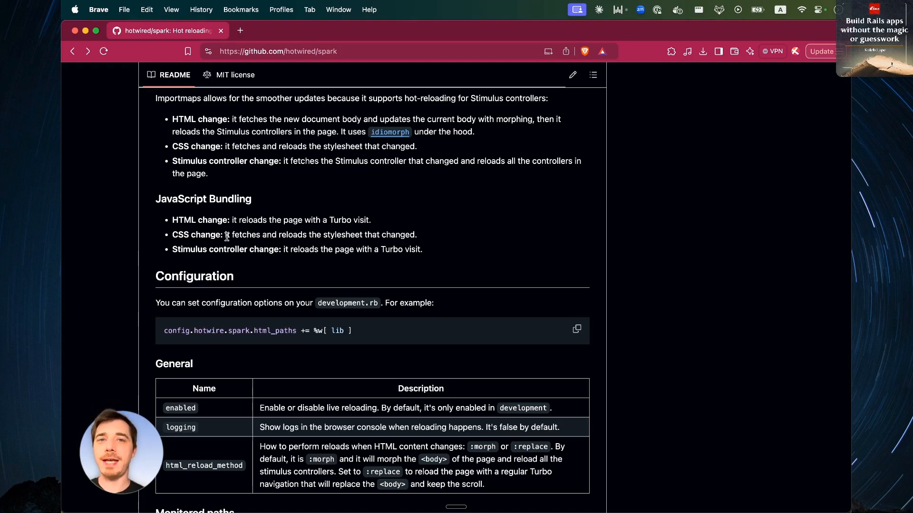
scroll(down, 3)
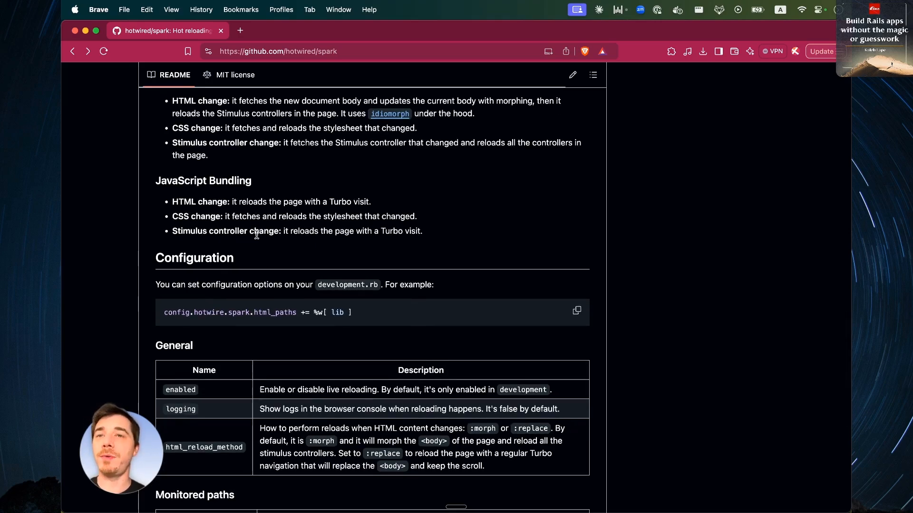
scroll(up, 3)
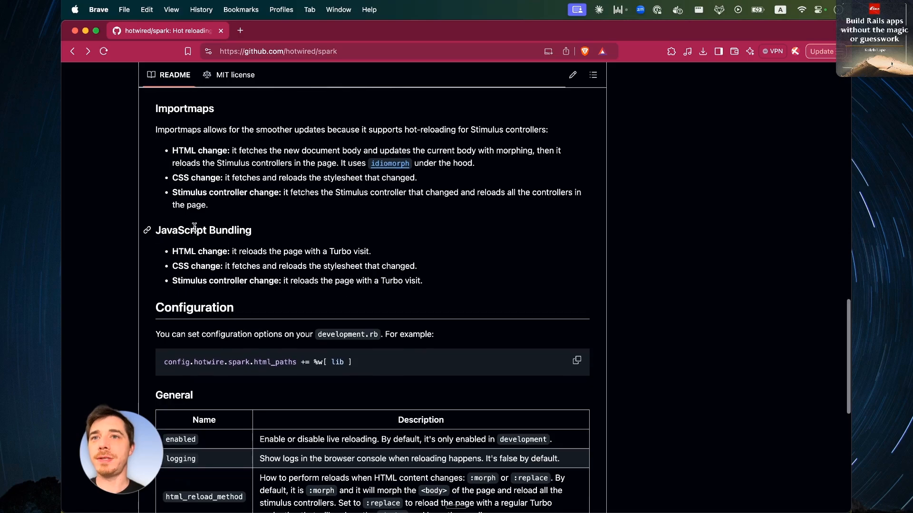
scroll(down, 3)
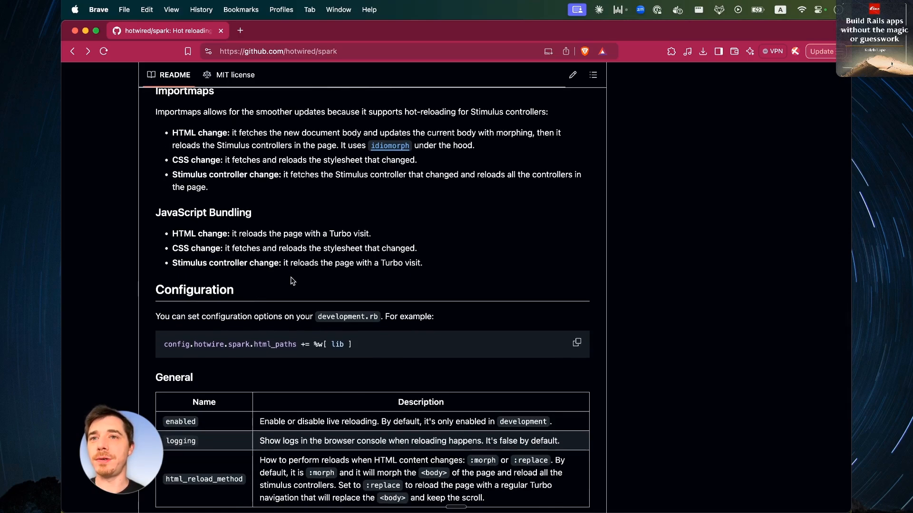
scroll(down, 3)
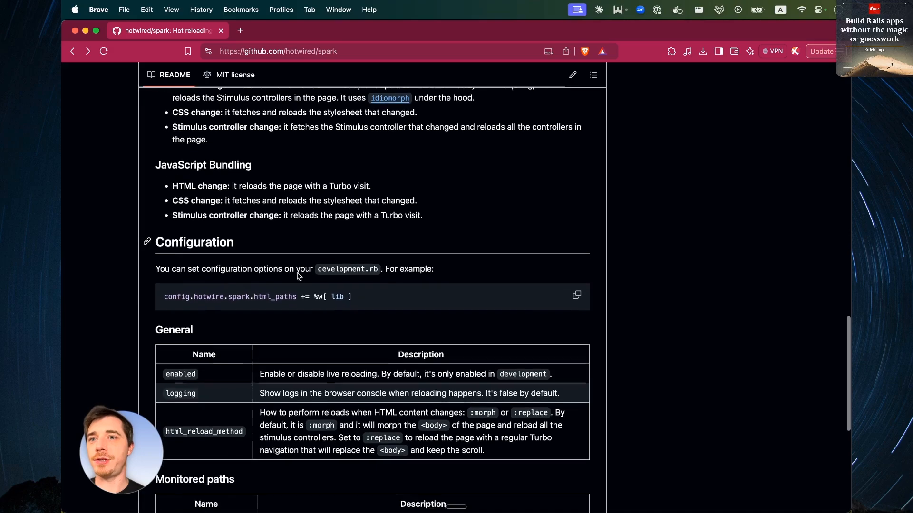
scroll(down, 3)
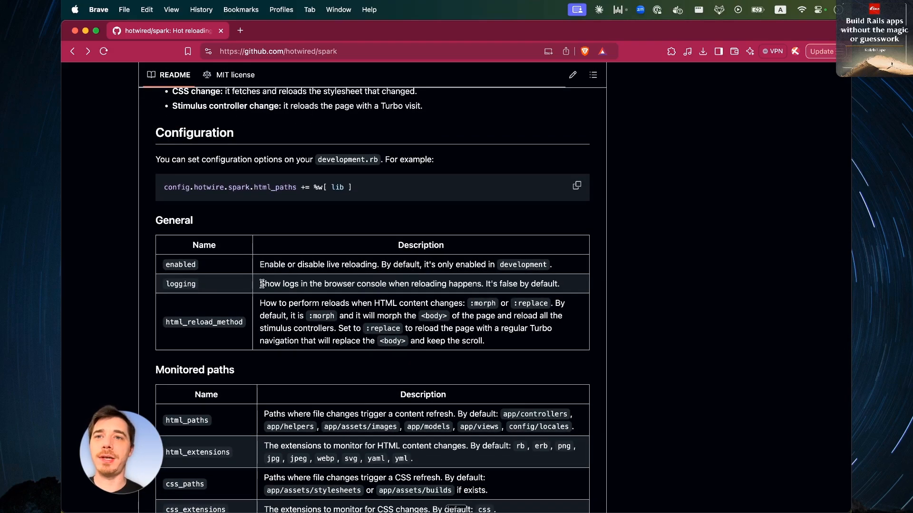
mouse_move(262, 285)
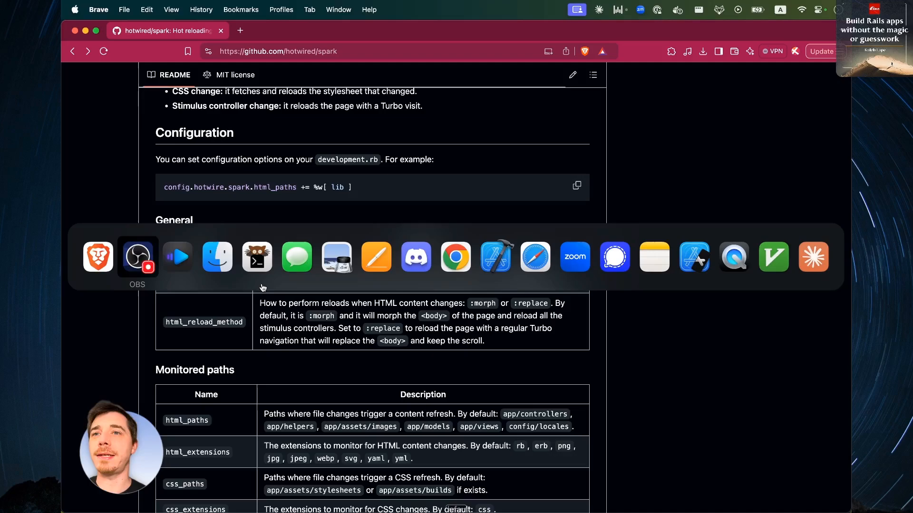
Step: Review the demos namespace routes in config/routes.rb in nvim, then return to Brave
click(257, 256)
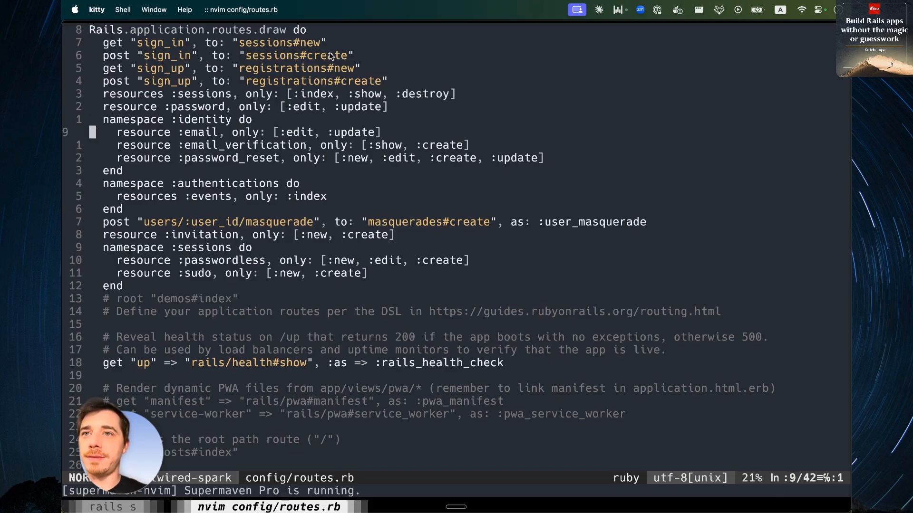
scroll(down, 3)
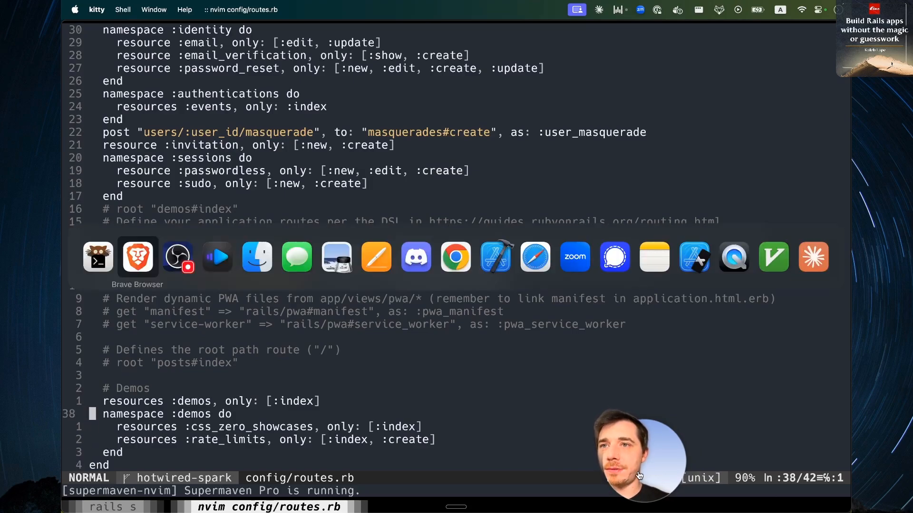
click(137, 257)
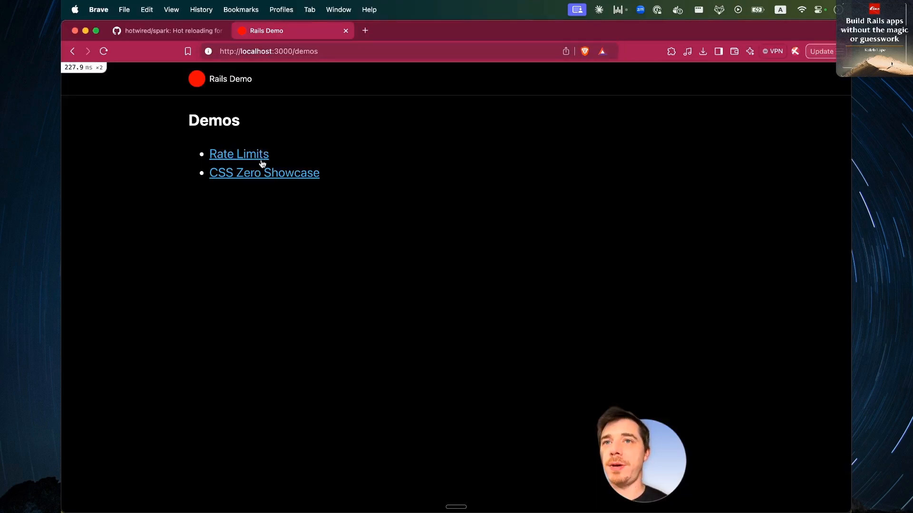
mouse_move(225, 185)
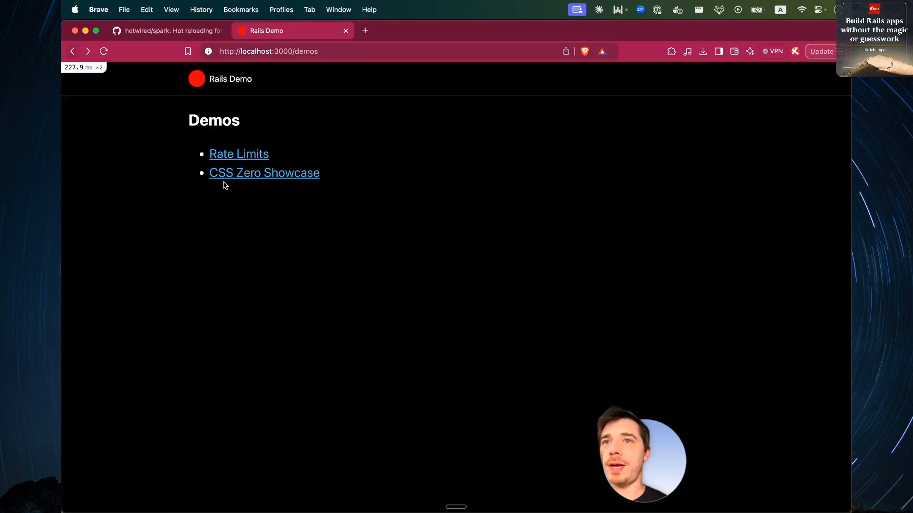
click(264, 172)
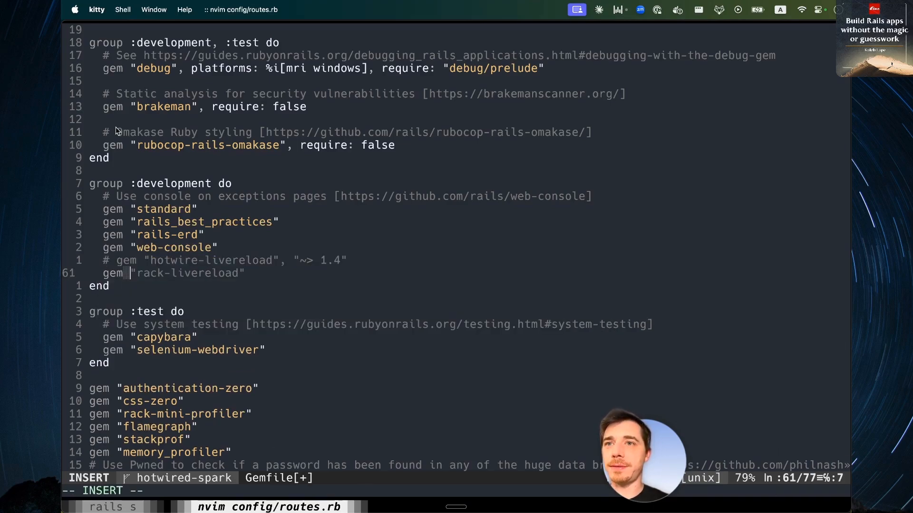
Step: Edit the livereload gem lines in the Gemfile's development group, triggering the hotwire_livereload error
text(h)
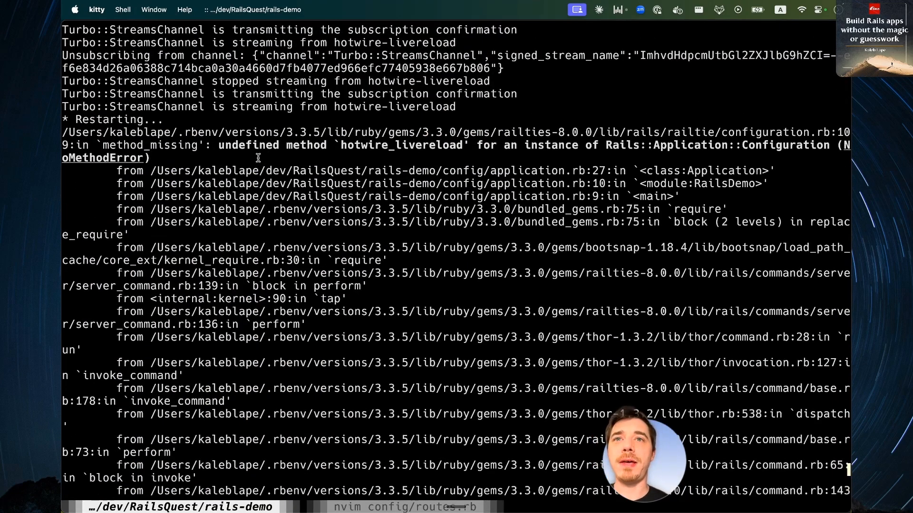
mouse_move(418, 158)
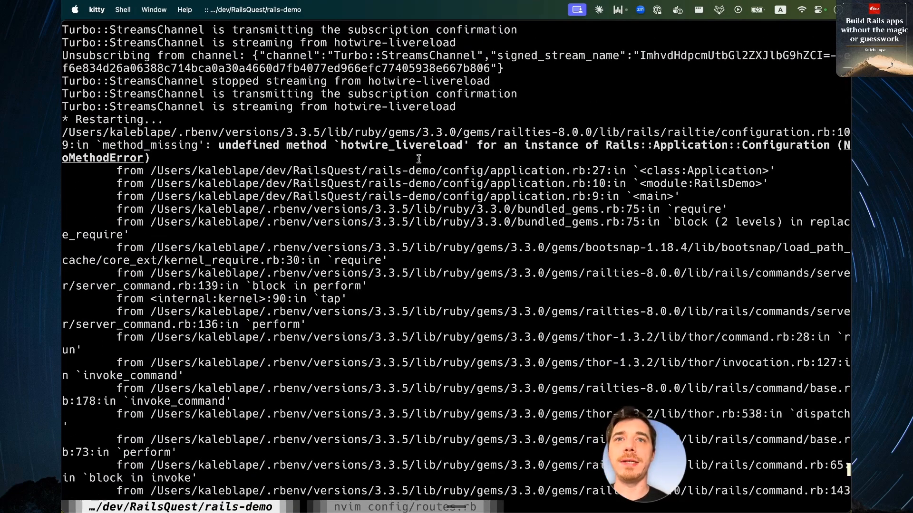
Step: Fix the config.hotwire_livereload crash in application.rb so demos shows the livereload tags NameError
scroll(down, 3)
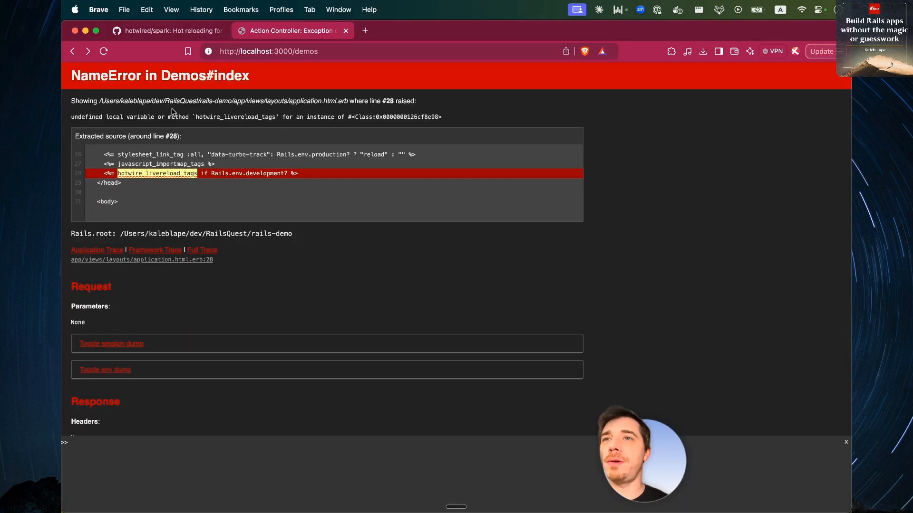
mouse_move(265, 99)
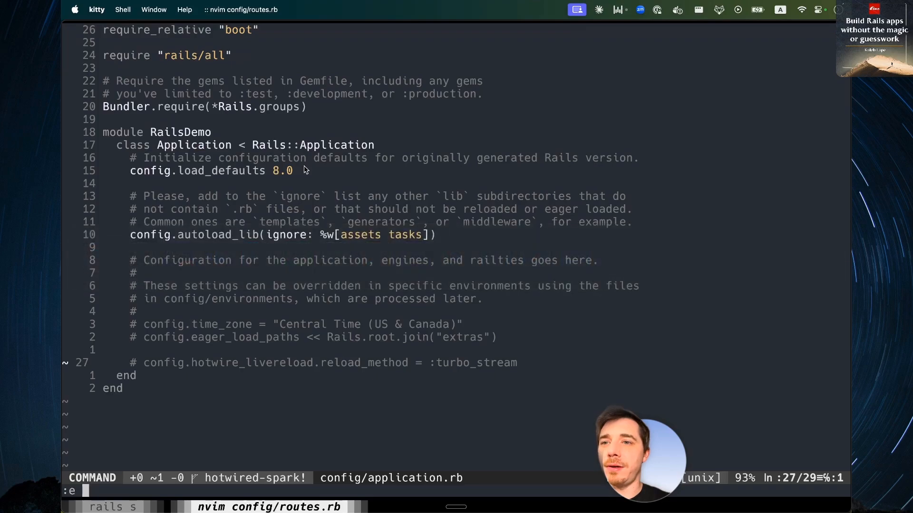
Step: Remove the hotwire_livereload_tags line from the application layout so Demos renders again
key(Return)
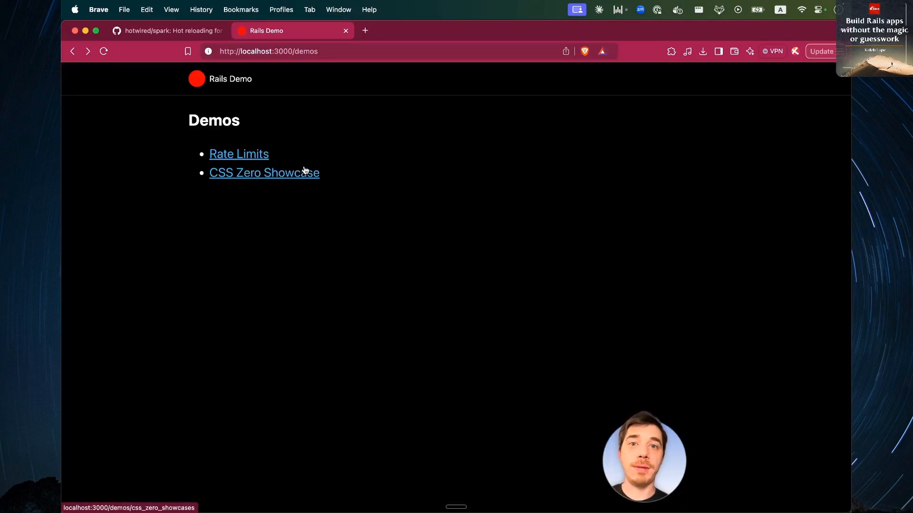
mouse_move(349, 202)
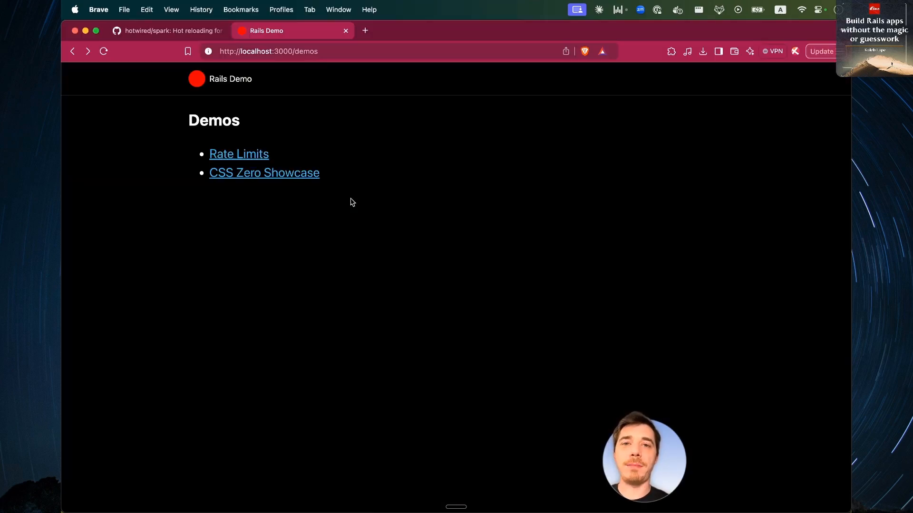
Step: Read 'How it works' in the hotwired/spark README tab, then return to the Gemfile
click(167, 31)
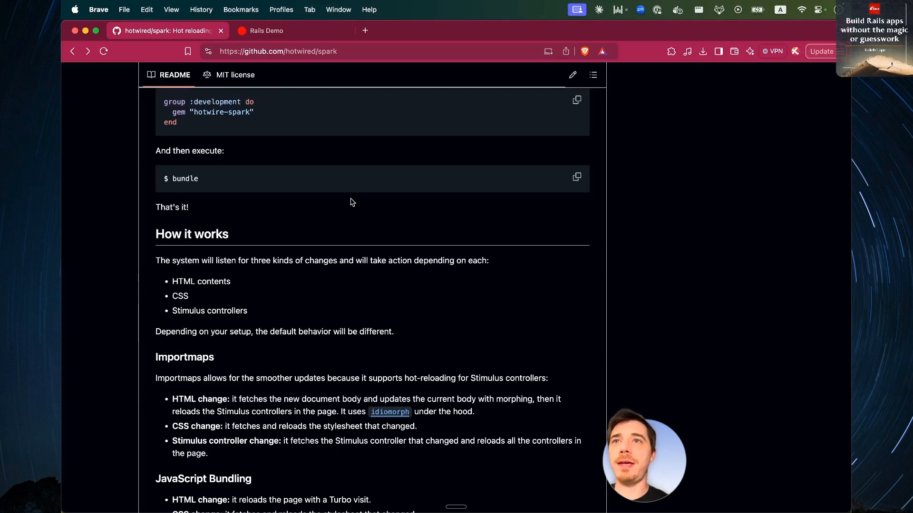
scroll(down, 3)
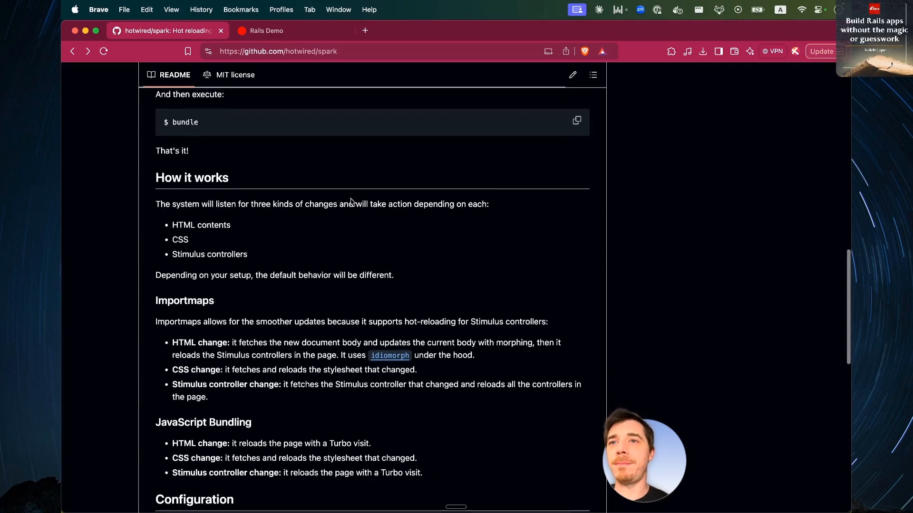
scroll(up, 3)
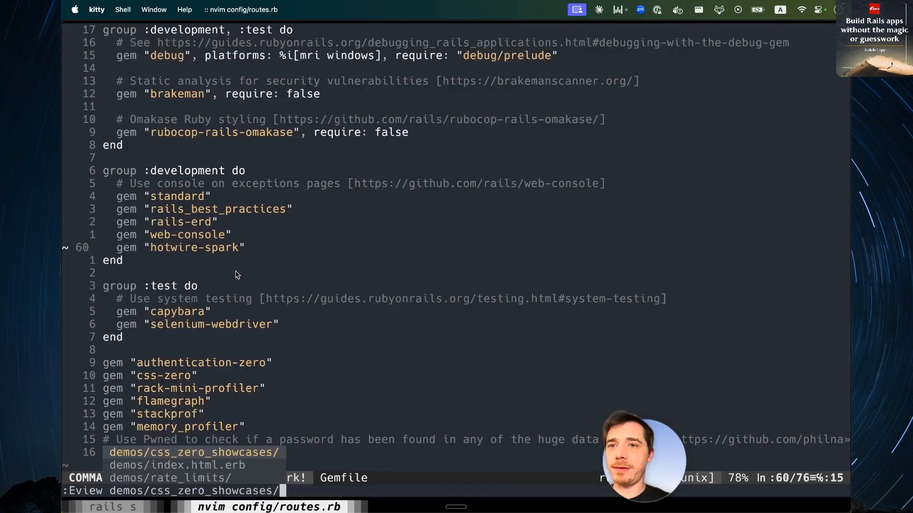
Step: Add a 'Testing Hotwire Spark!' list item to demos/index and open application.css alongside
key(Return)
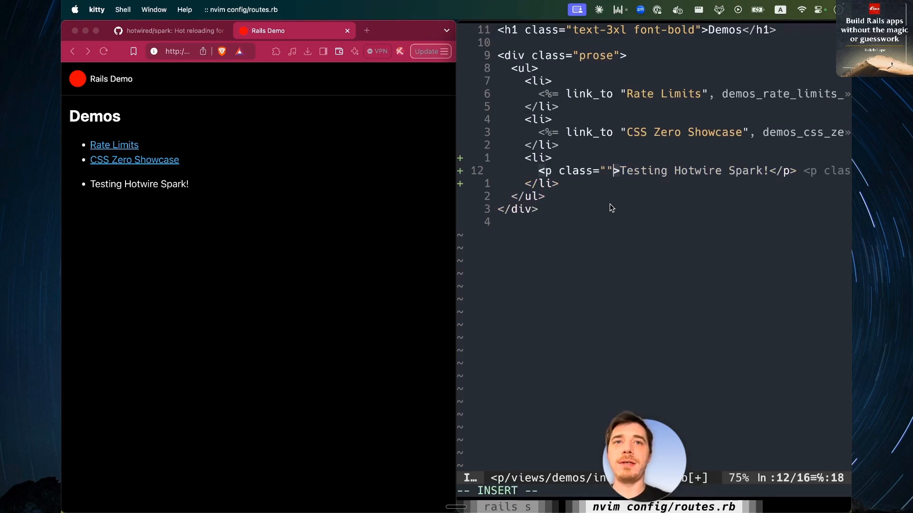
key(Escape)
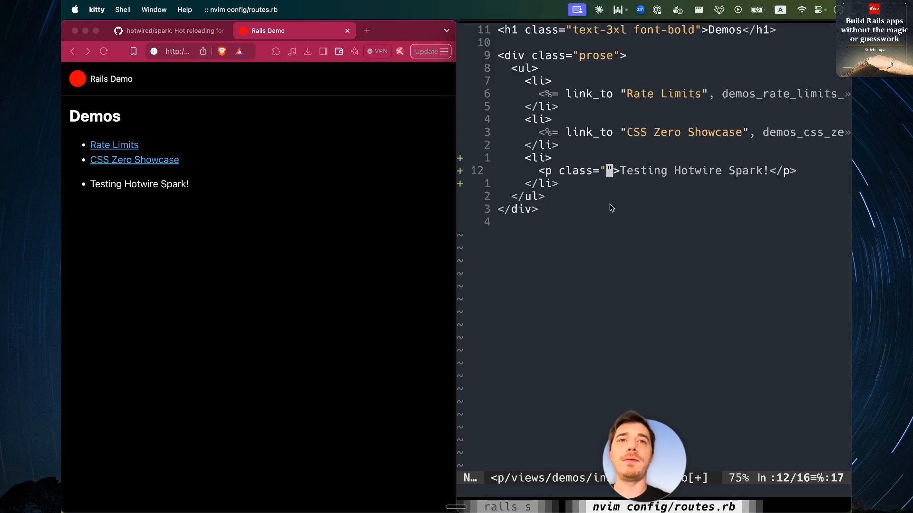
text(bogus)
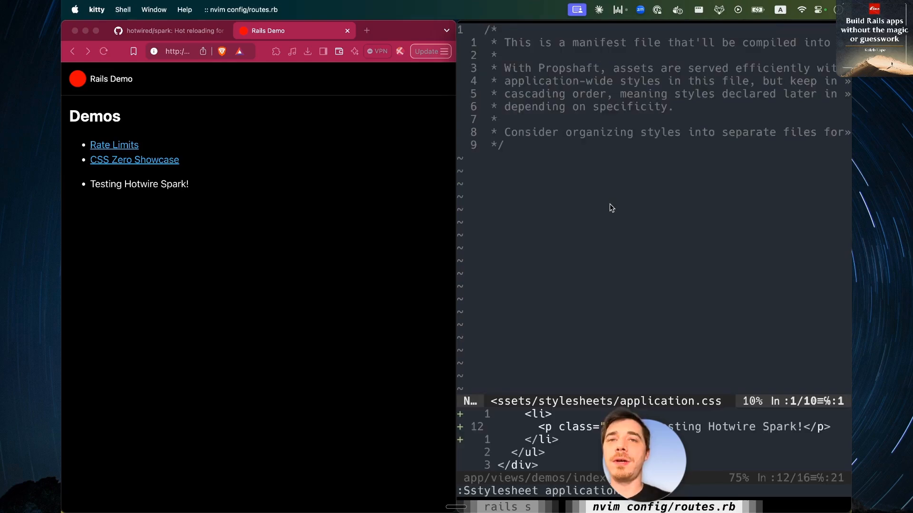
Step: Add a green .bogus rule and a text input to the demos view, then show the spark repo
text(@import "tailwindcss/base";)
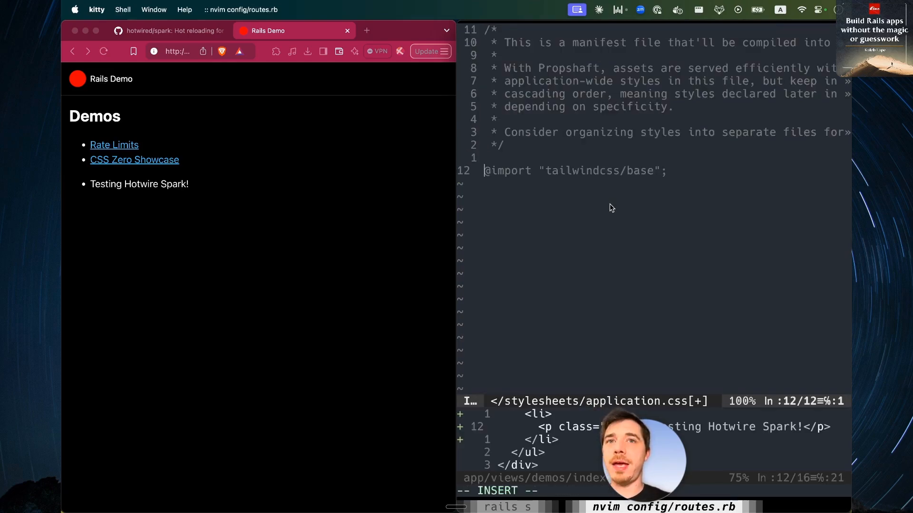
text(.bogus {)
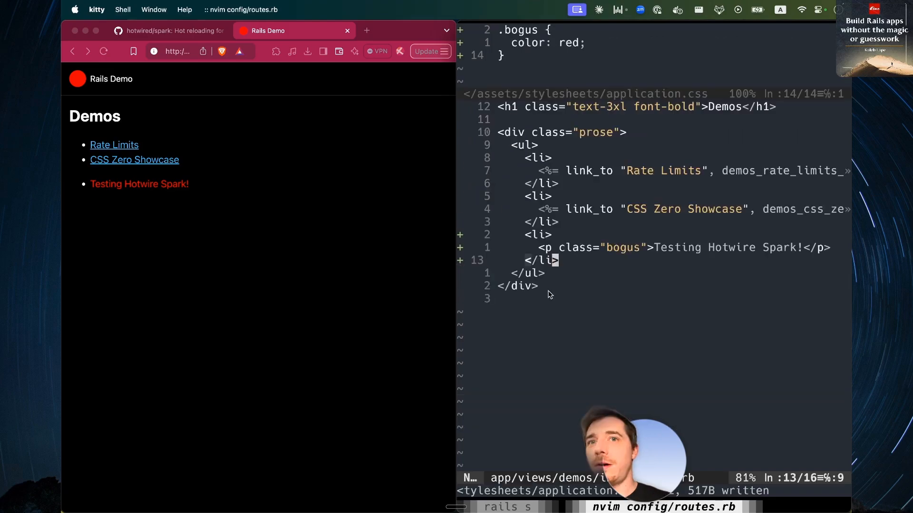
text(<i)
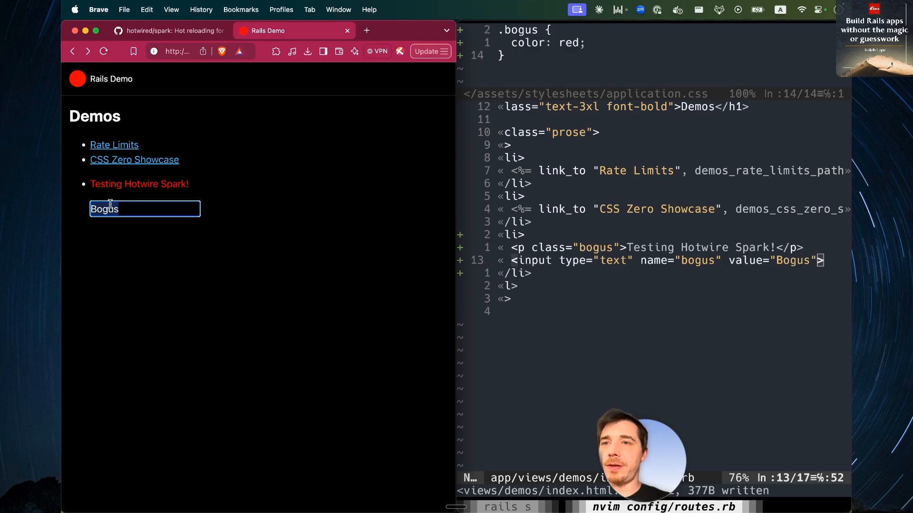
text(Kaleb)
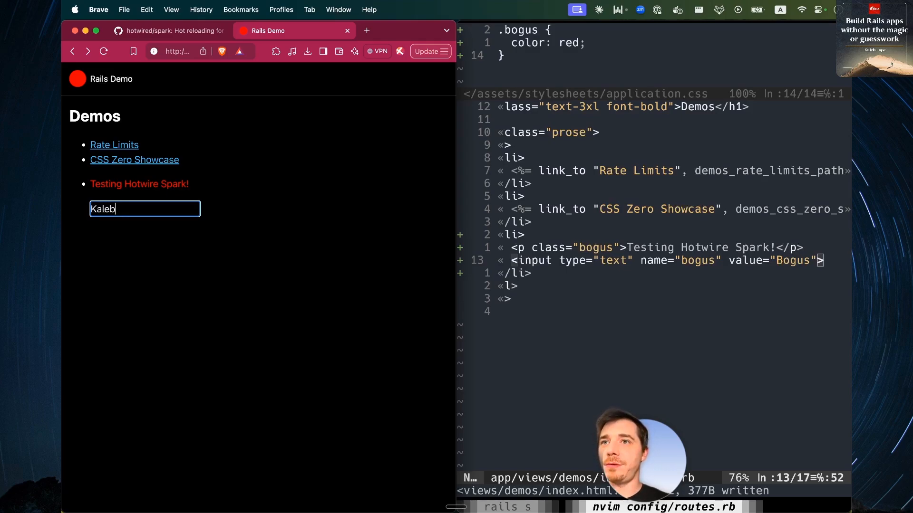
text(Rails Quest!)
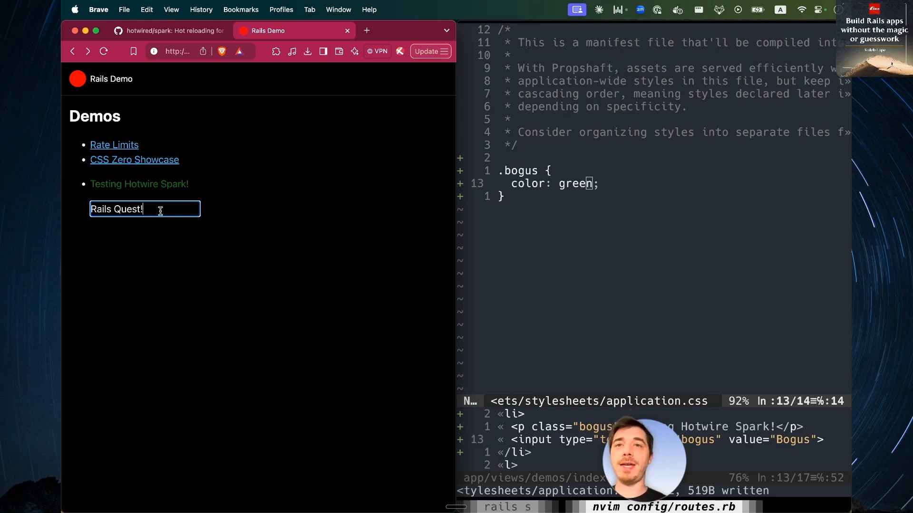
click(169, 30)
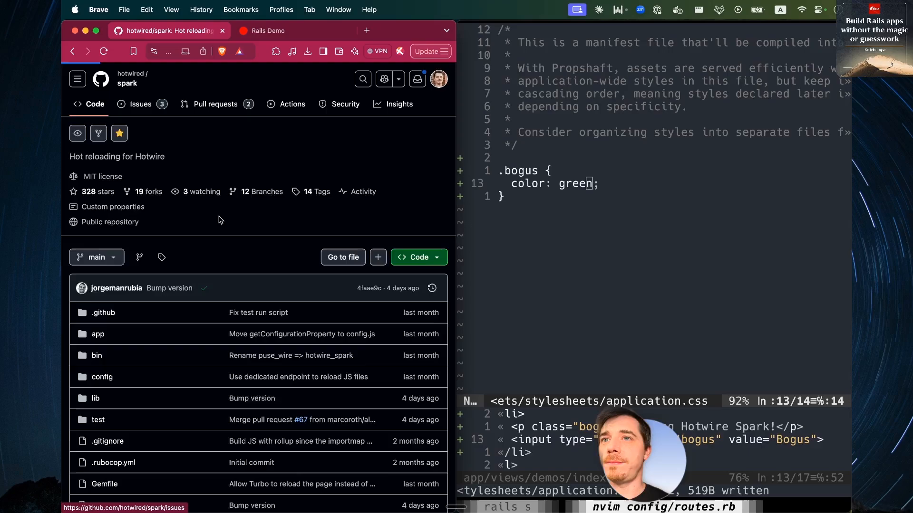
Step: Open issue #57 on running without rails server and view the linked puma-dev page
click(140, 103)
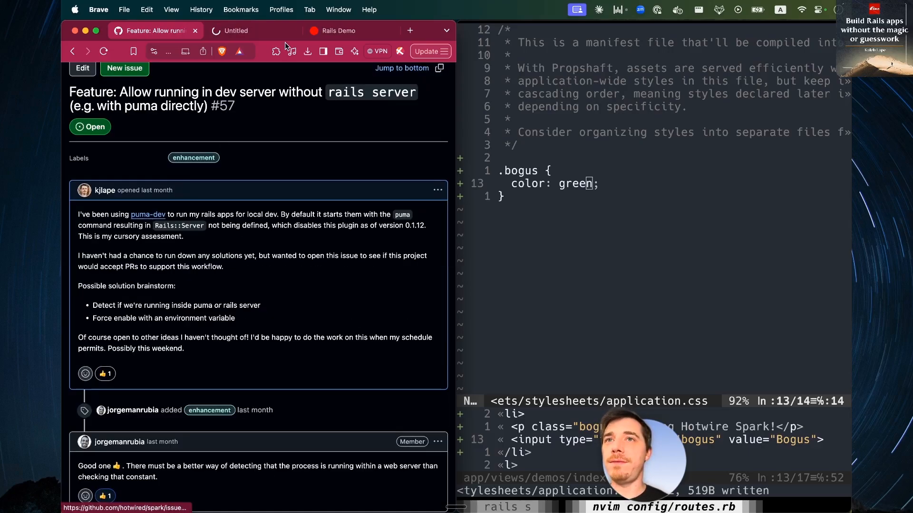
click(148, 214)
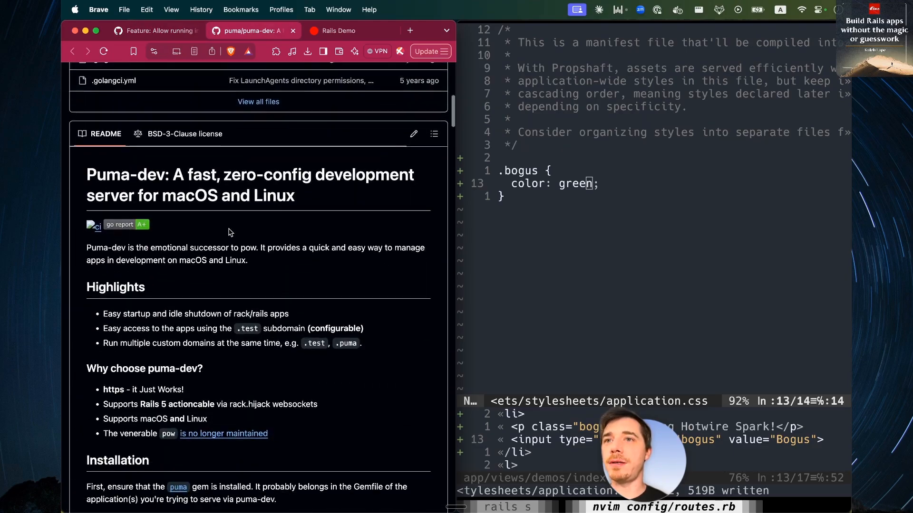
scroll(down, 3)
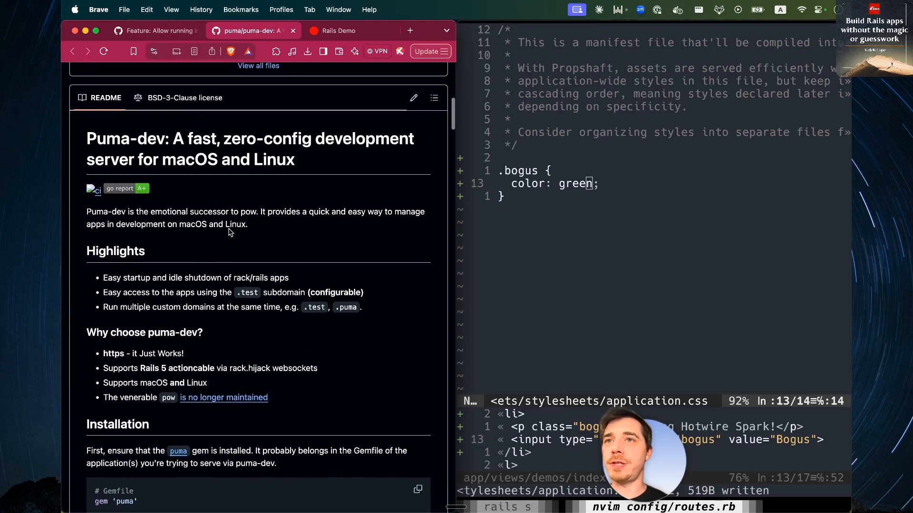
mouse_move(147, 115)
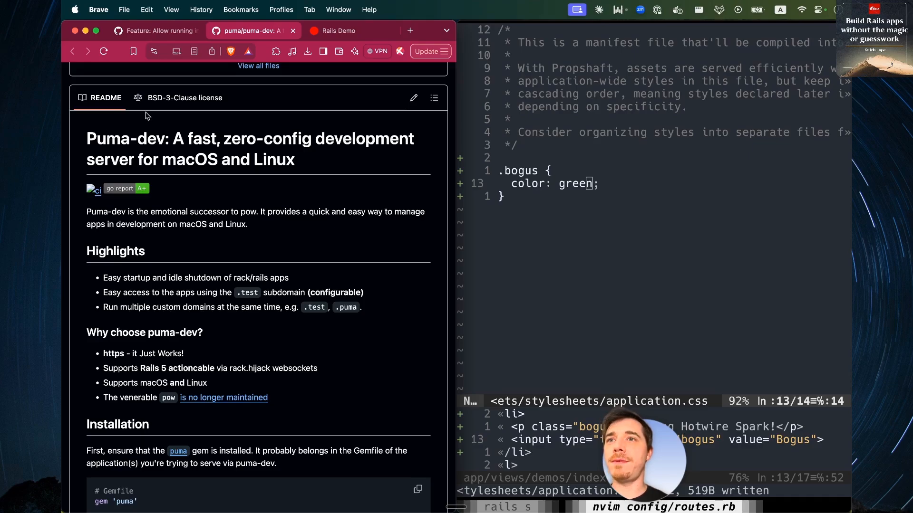
click(155, 30)
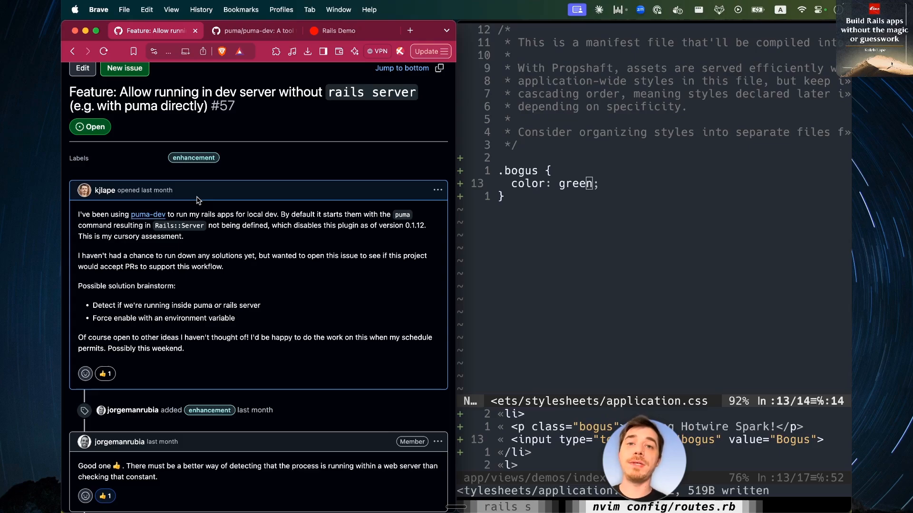
Step: Reread issue #57, then return to the spark repository home page
scroll(up, 3)
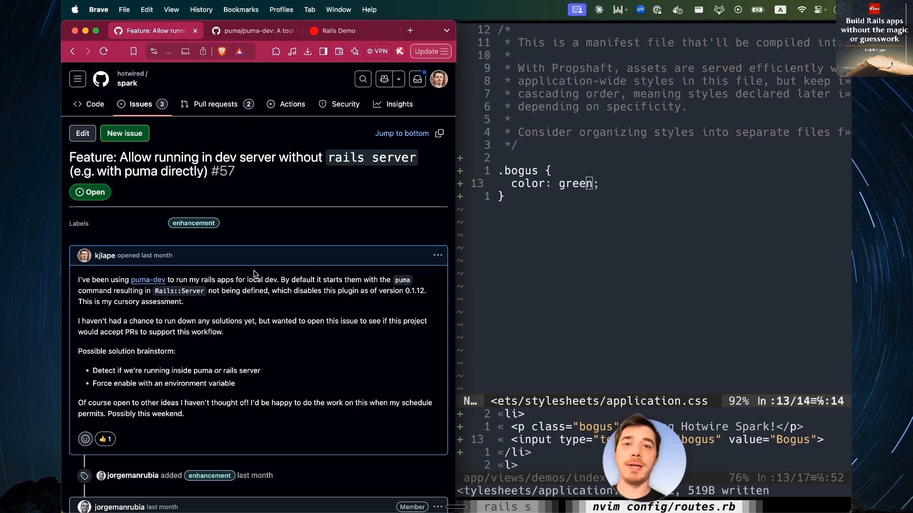
mouse_move(247, 322)
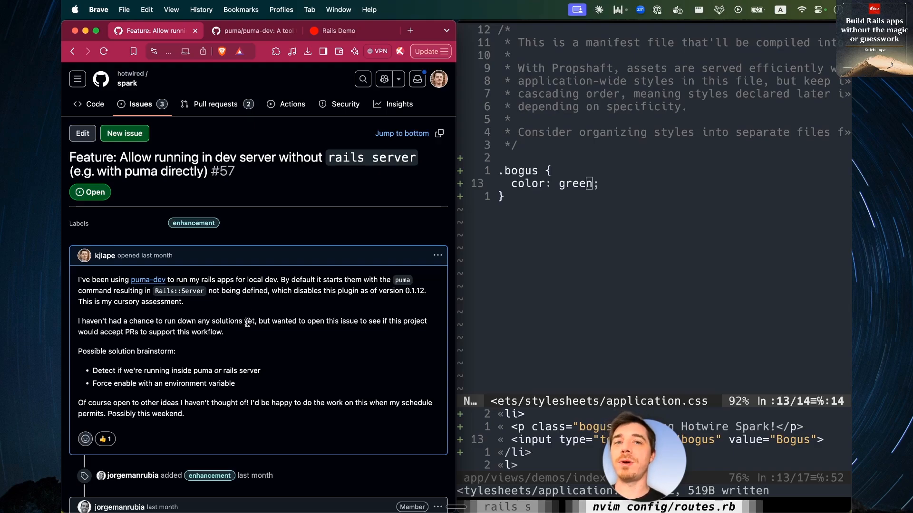
scroll(down, 3)
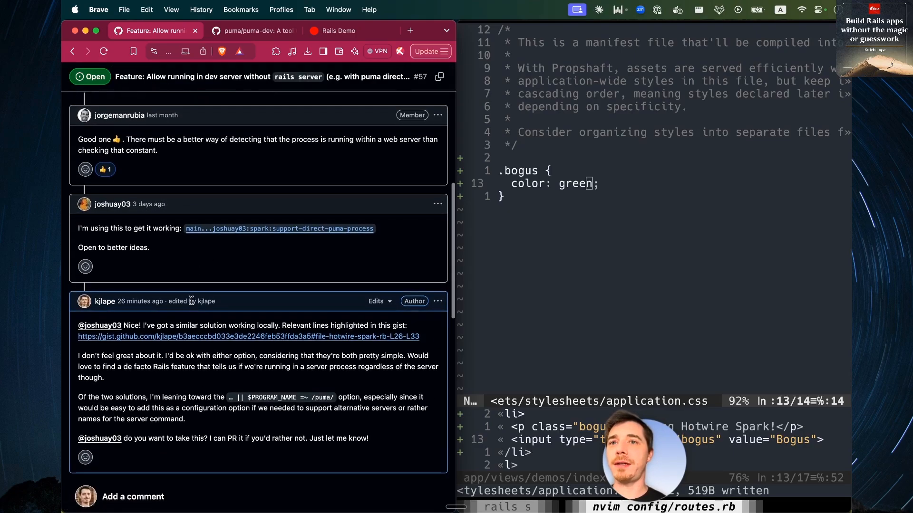
scroll(up, 3)
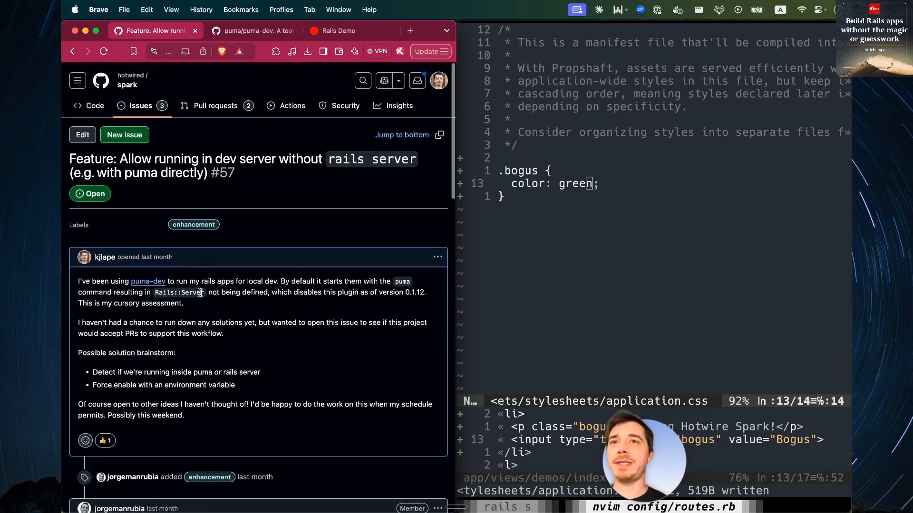
click(72, 51)
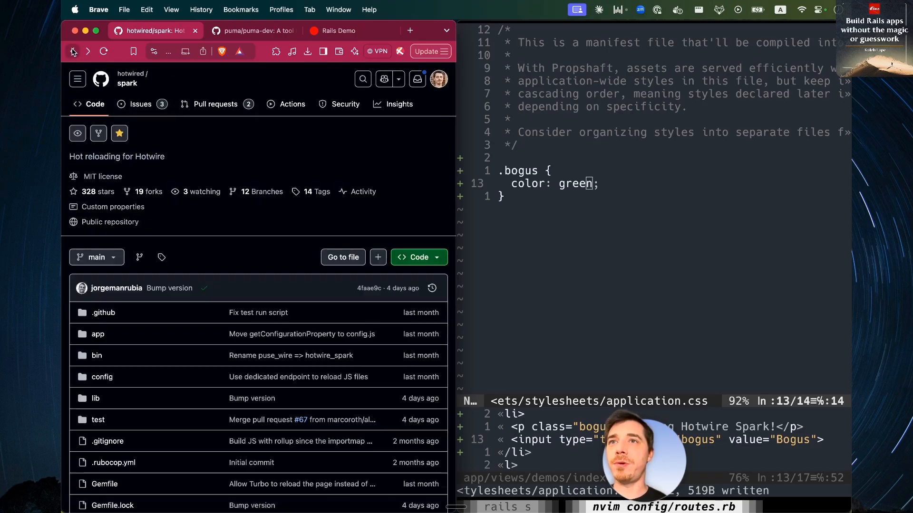
Step: Show the rails server log's reload_css broadcasts, then the Rails Demo page reading 'Rails Quest!'
click(596, 222)
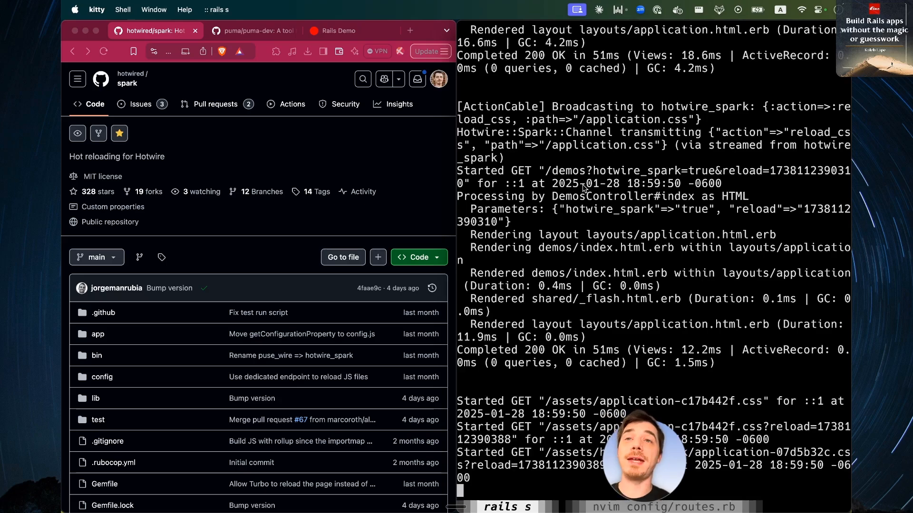
click(337, 30)
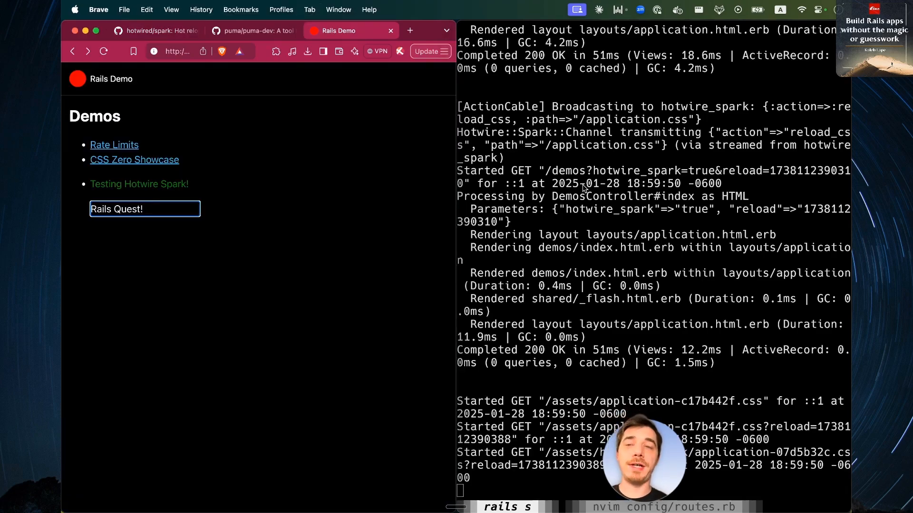